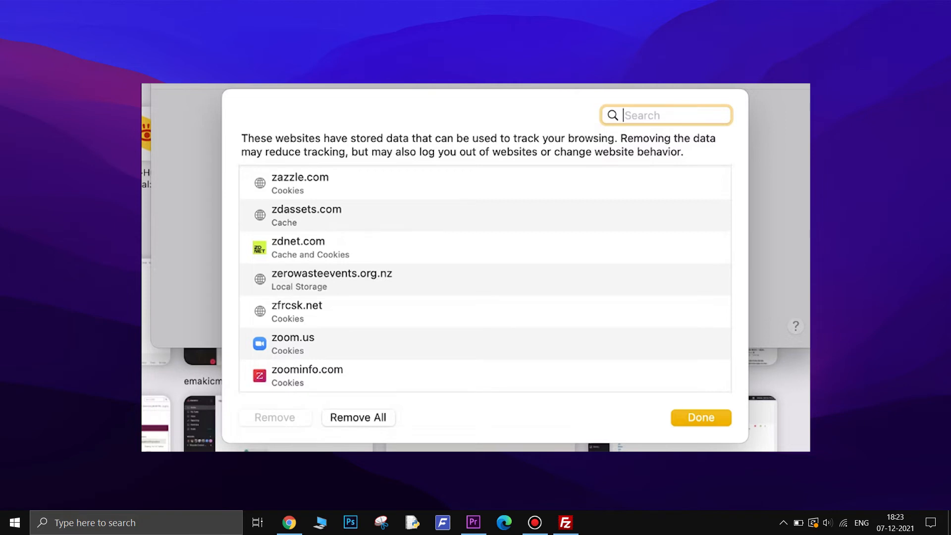
# - Review Safari's stored website data list (cookies, cache, local storage) in Manage Website Data
pyautogui.click(700, 417)
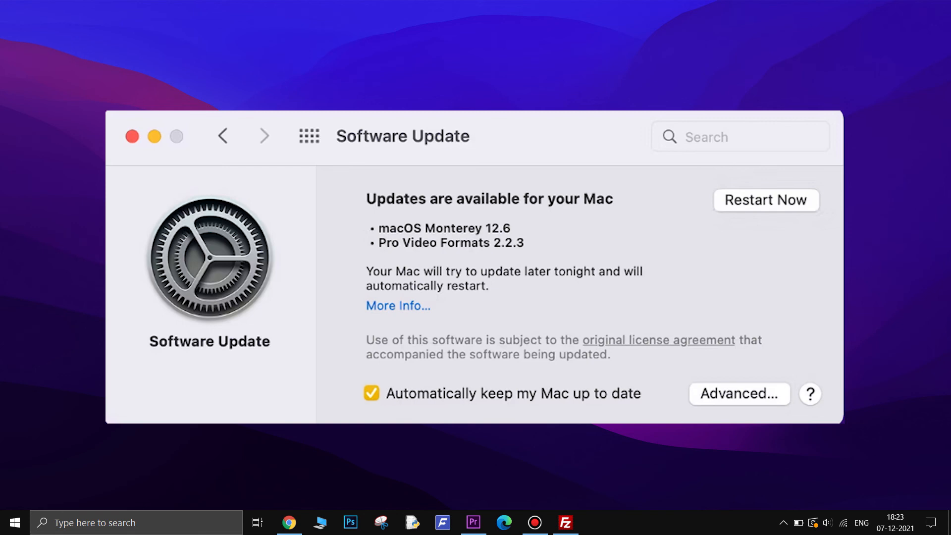
# - View the available macOS Monterey 12.6 and Pro Video Formats 2.2.3 updates in Software Update
pyautogui.click(132, 136)
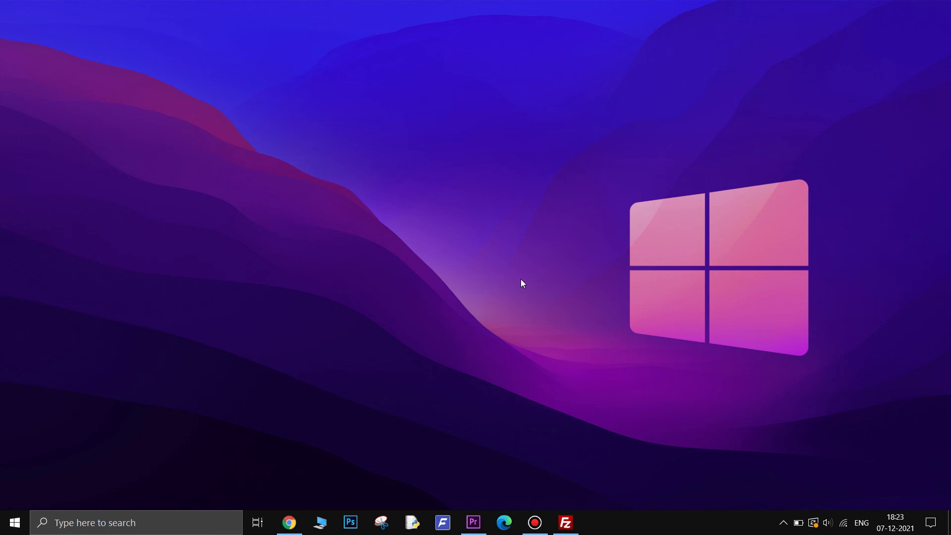